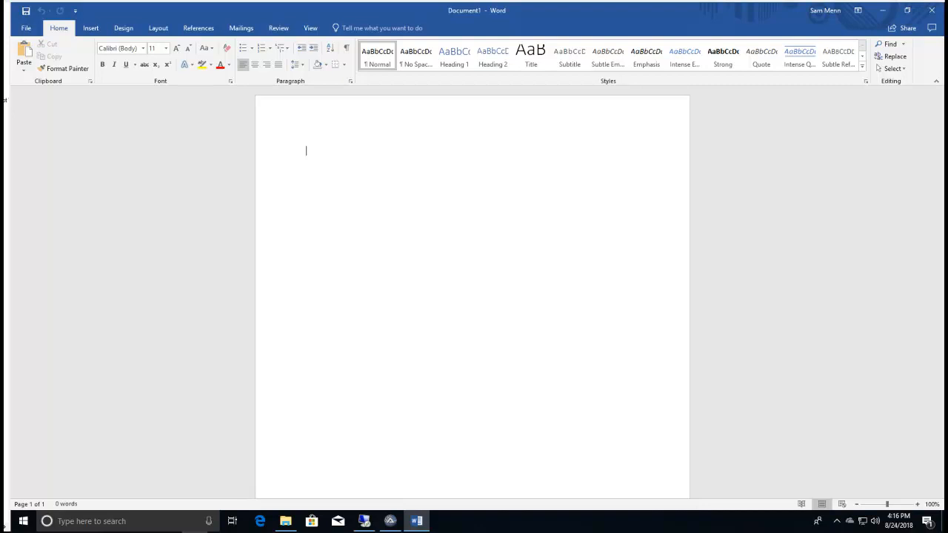
mouse_move(701, 233)
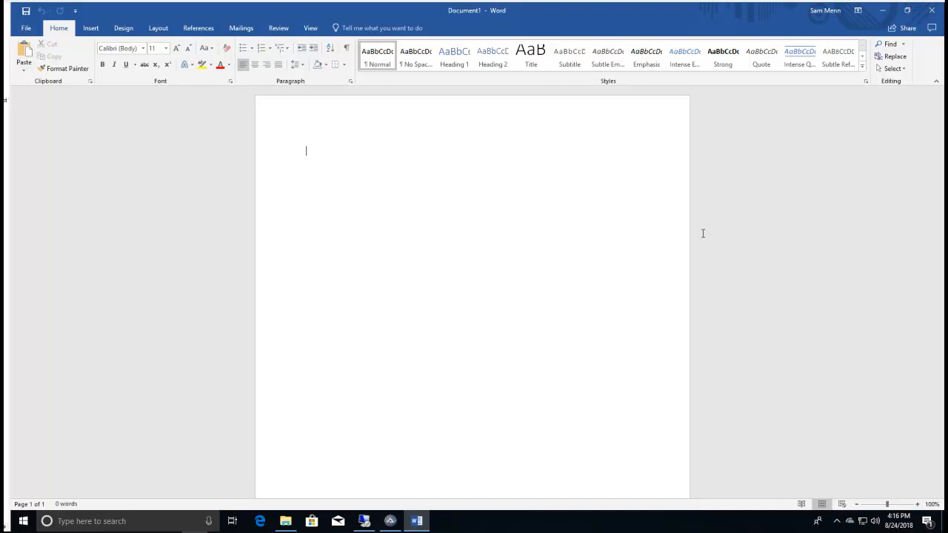
mouse_move(527, 175)
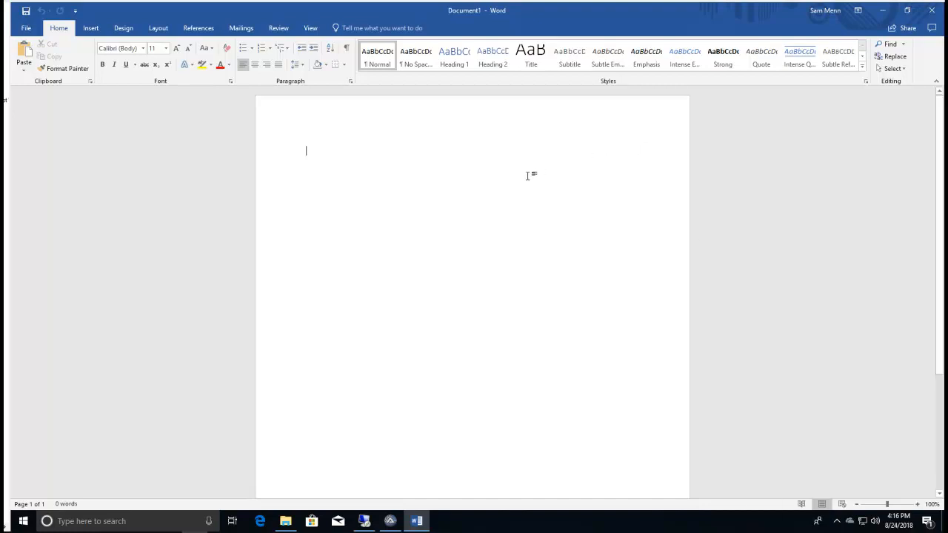
mouse_move(436, 273)
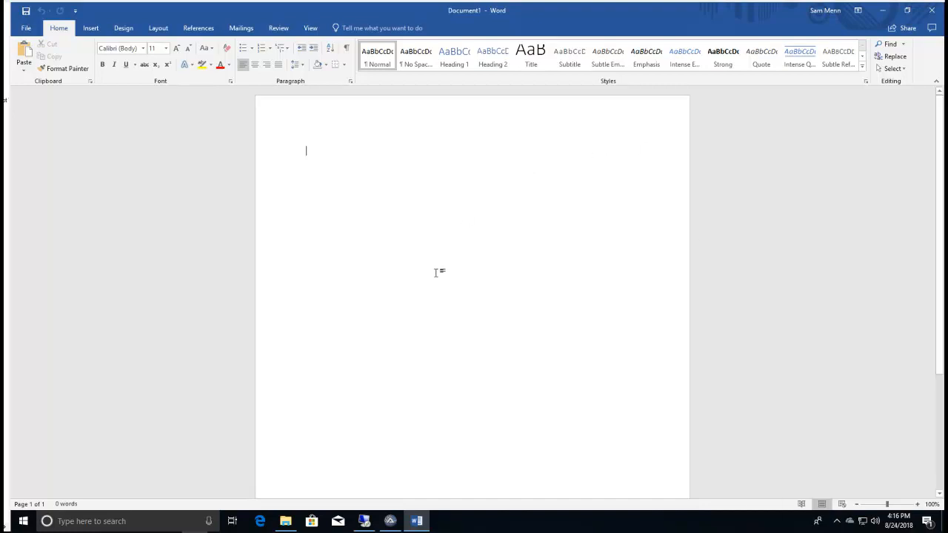
mouse_move(194, 154)
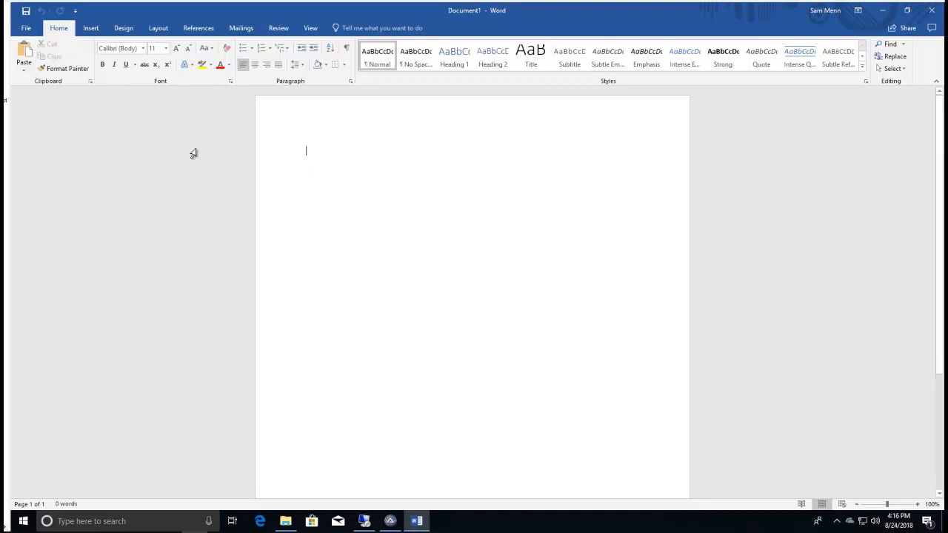
mouse_move(385, 175)
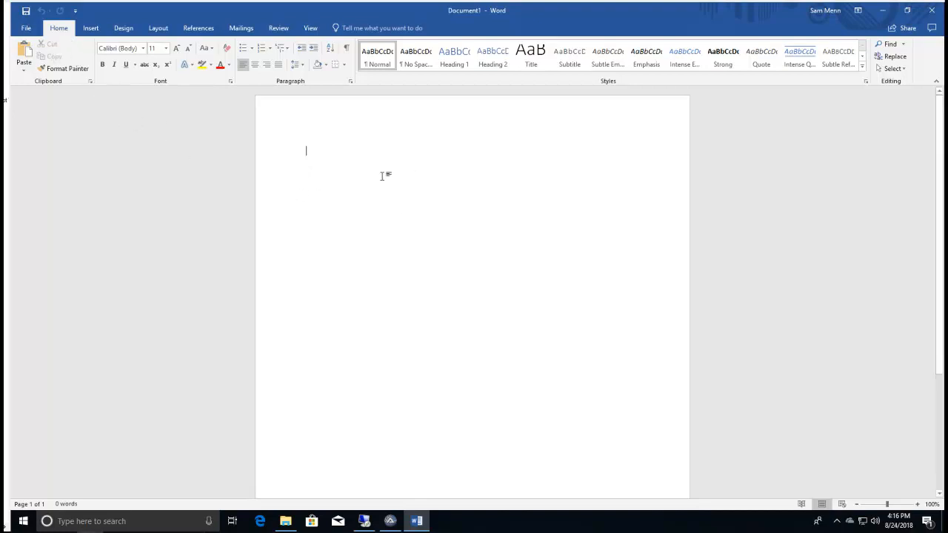
Type 'Test' as the first line of the blank document.
type("Test")
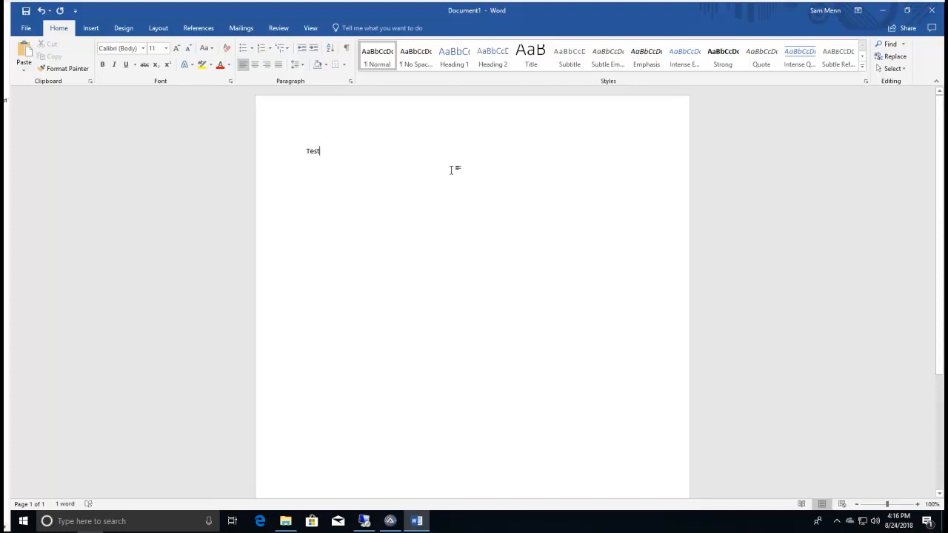
mouse_move(515, 338)
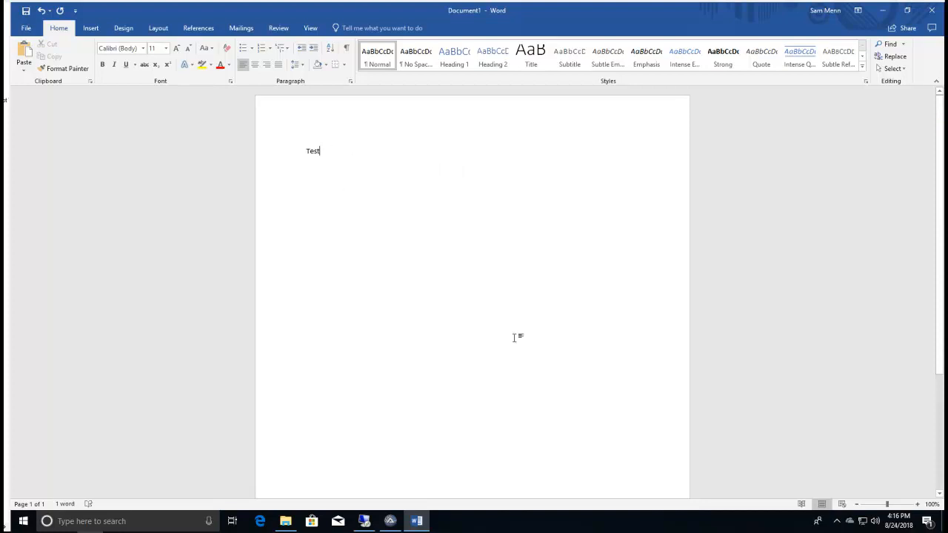
mouse_move(756, 22)
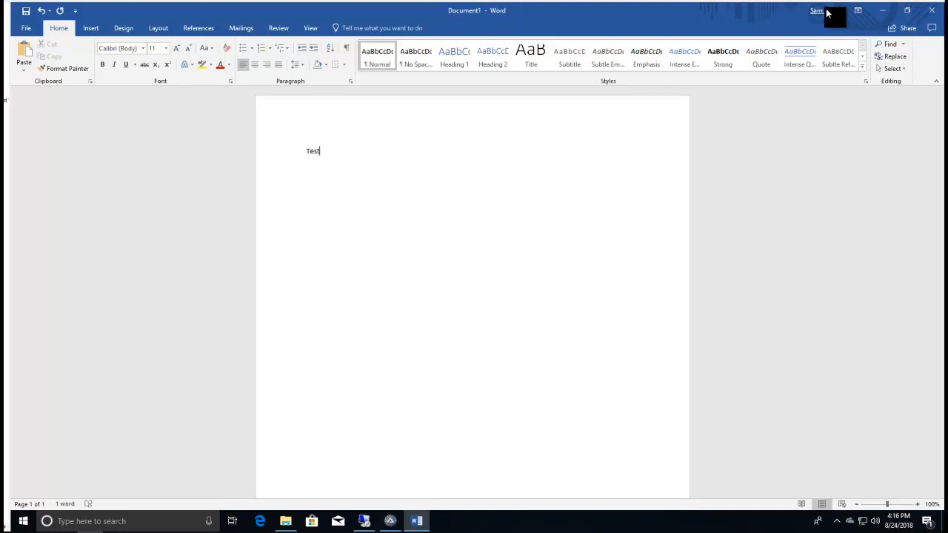
Switch Word to the other saved Office account, Test10 Menn.
left_click(819, 11)
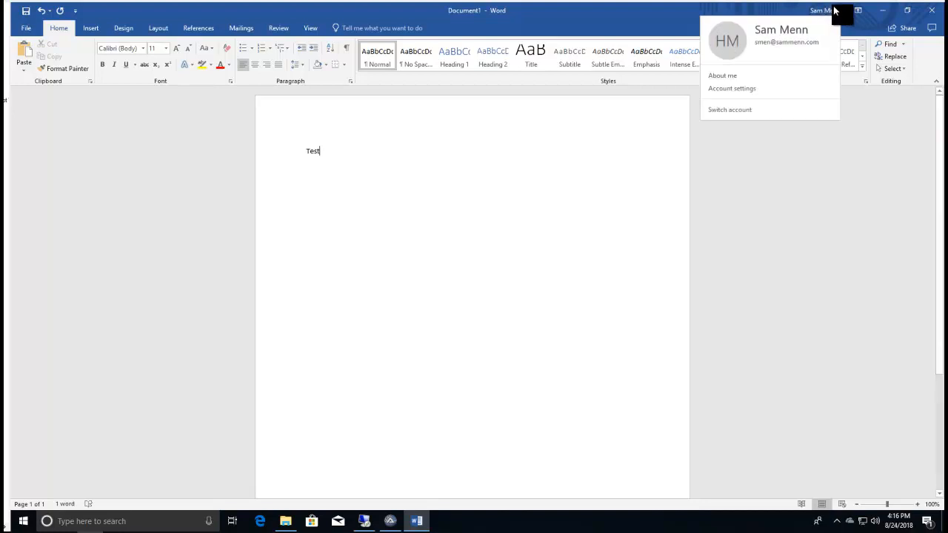
mouse_move(729, 109)
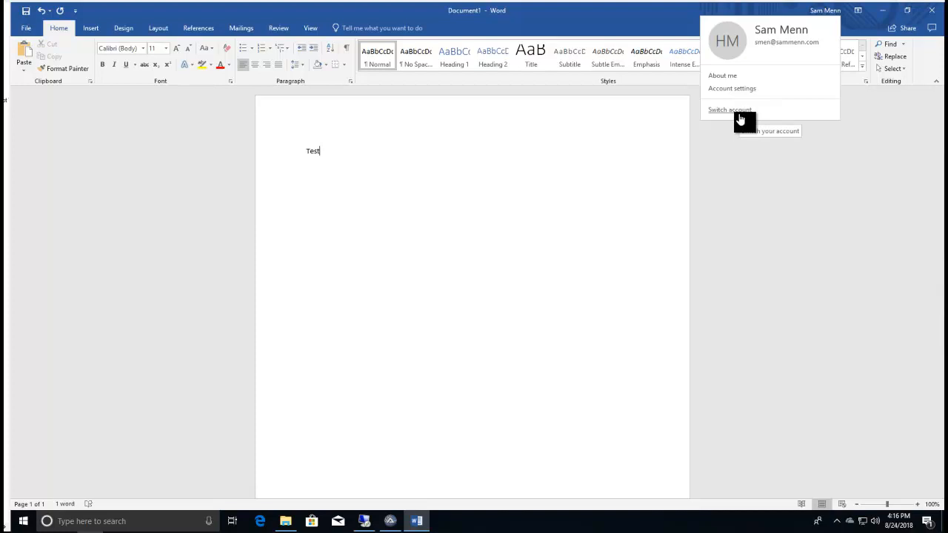
mouse_move(822, 15)
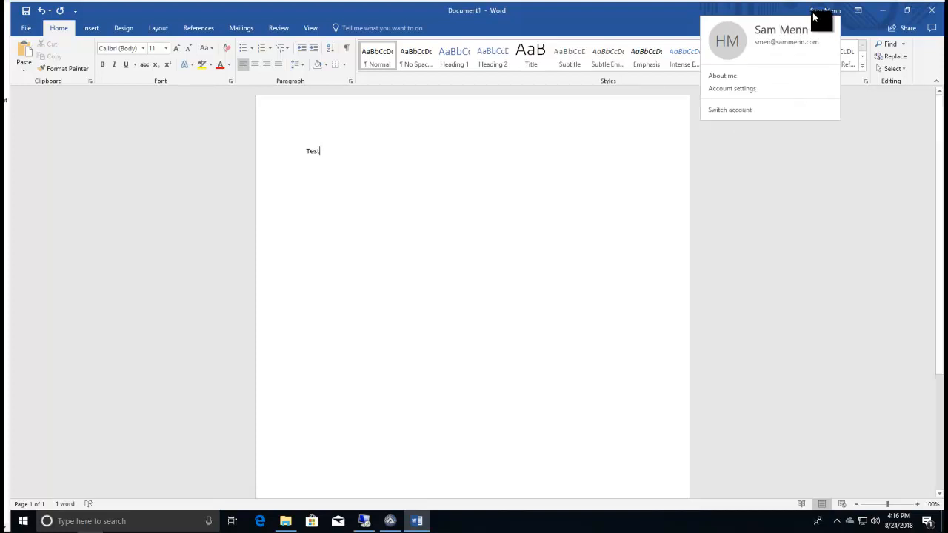
left_click(732, 88)
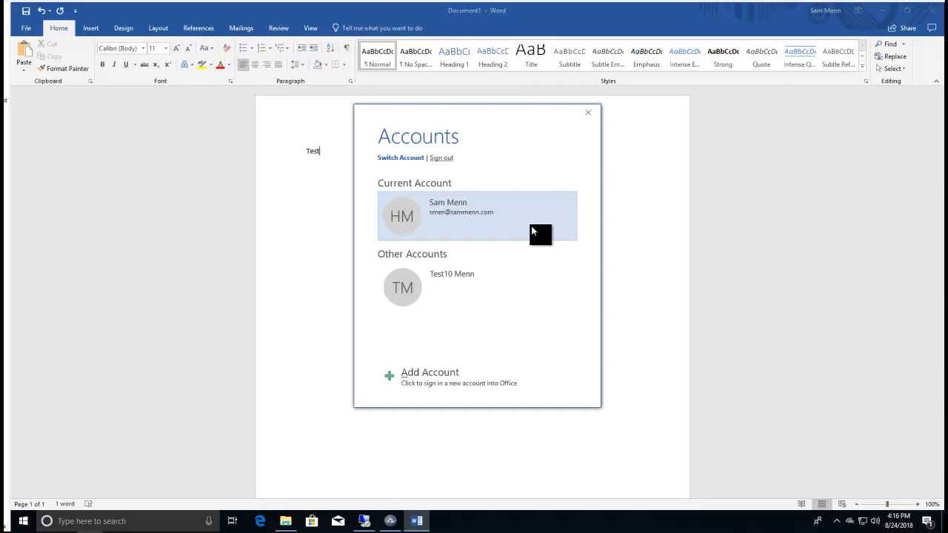
mouse_move(422, 287)
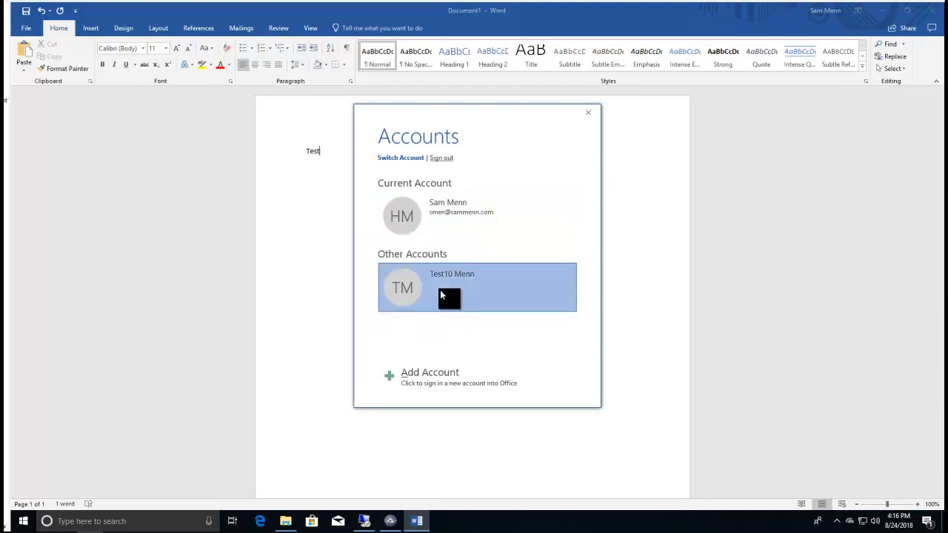
mouse_move(448, 356)
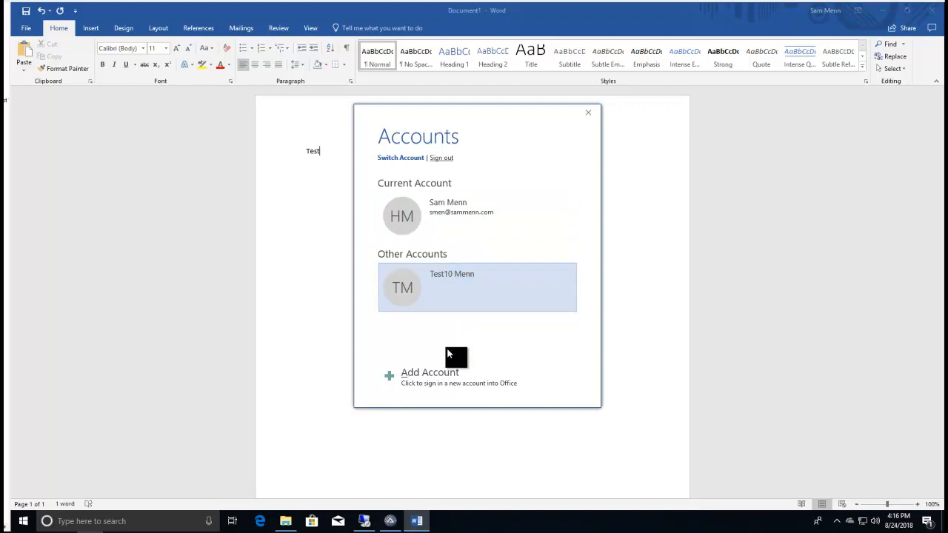
mouse_move(455, 289)
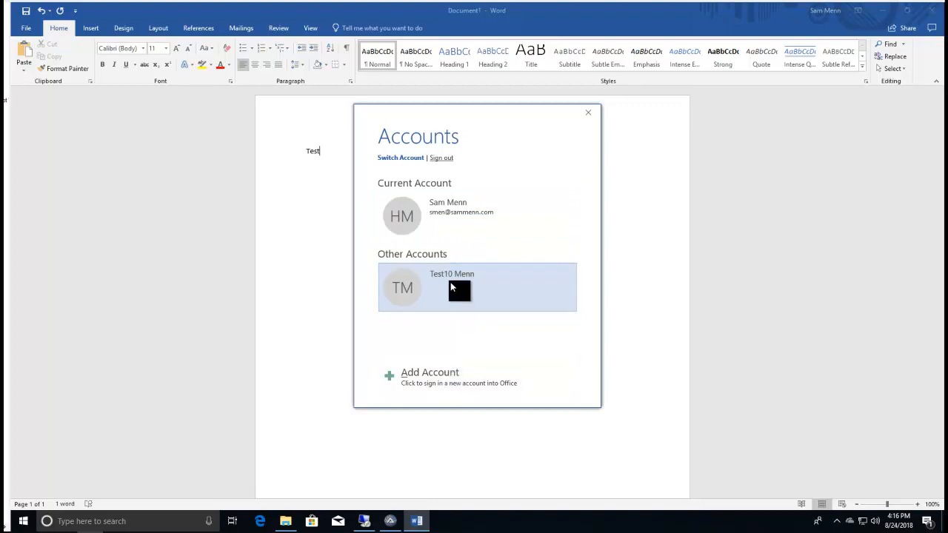
left_click(477, 287)
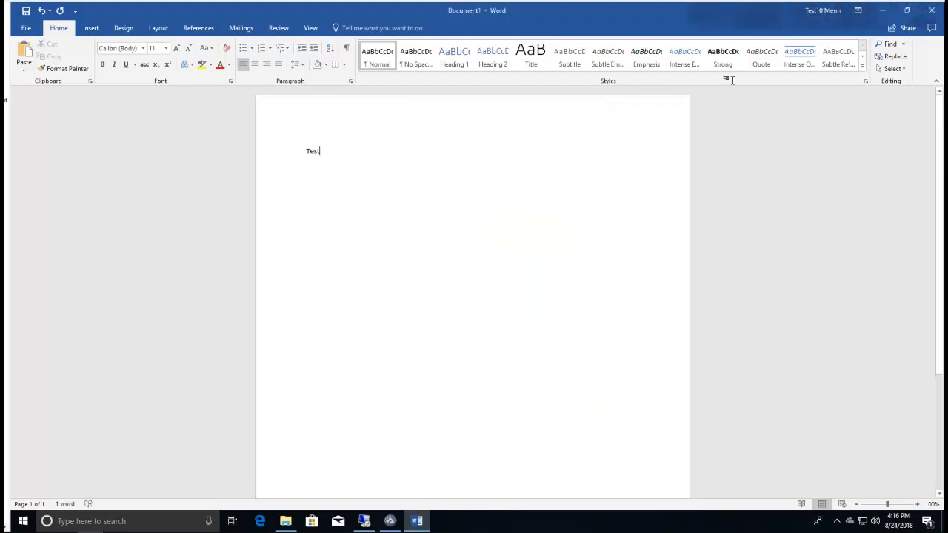
mouse_move(356, 198)
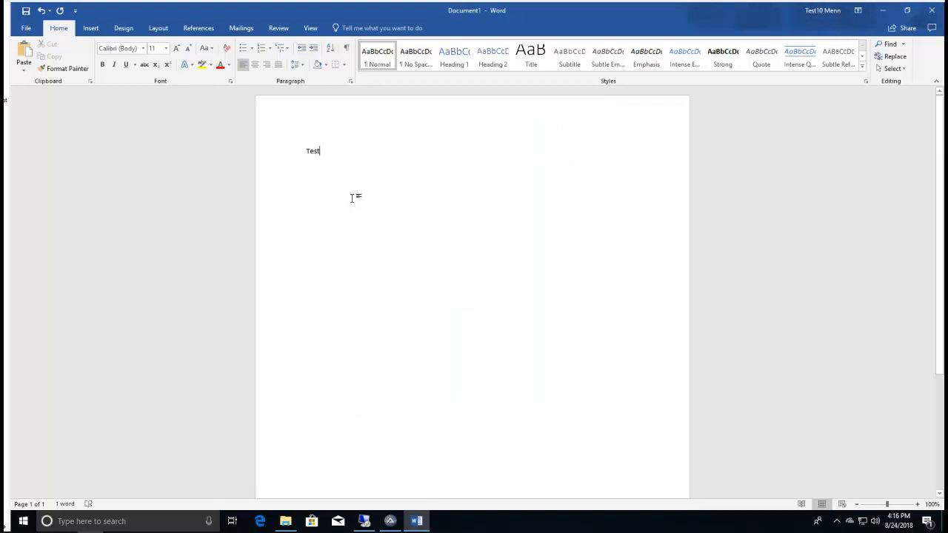
left_click(816, 10)
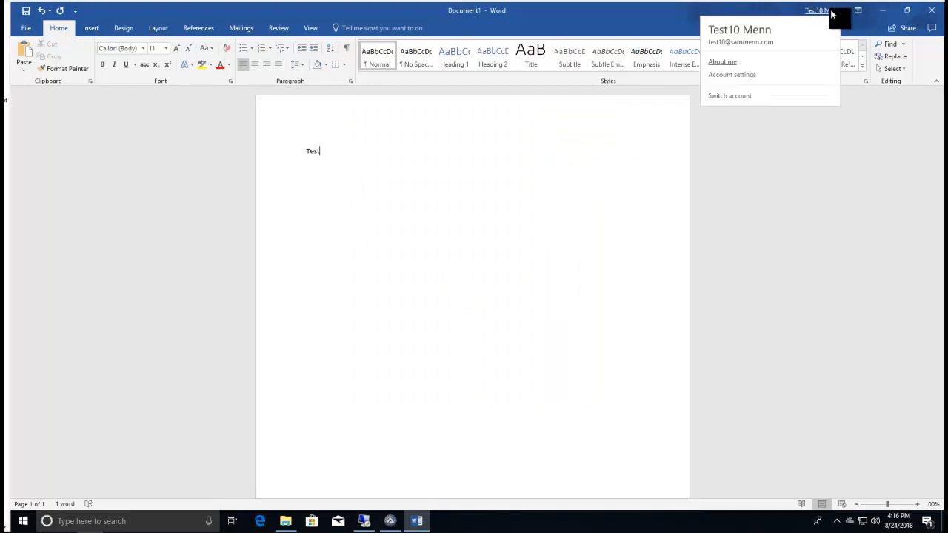
mouse_move(755, 48)
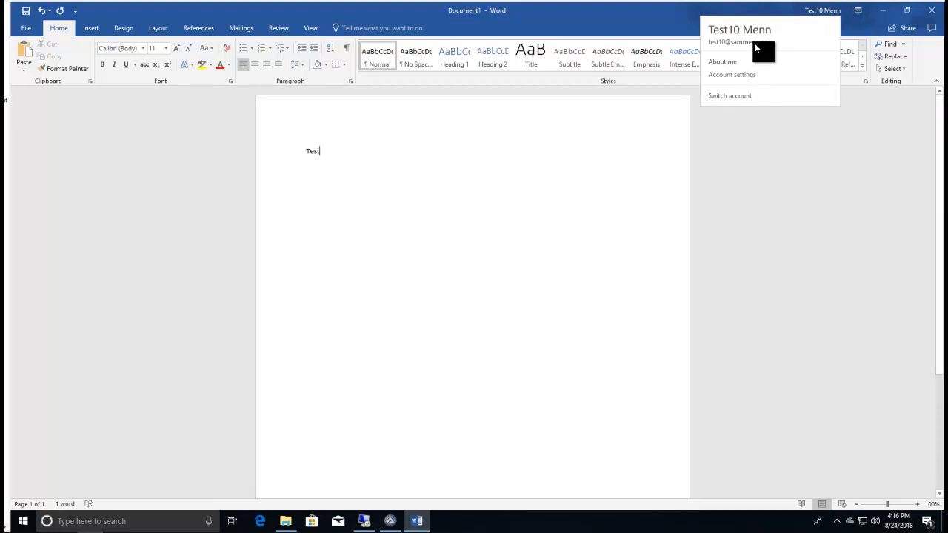
mouse_move(752, 80)
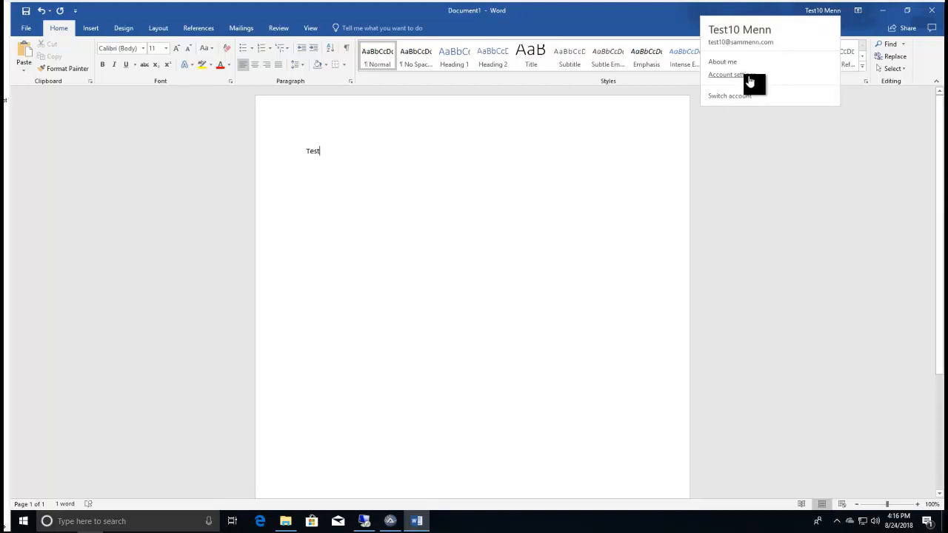
left_click(733, 74)
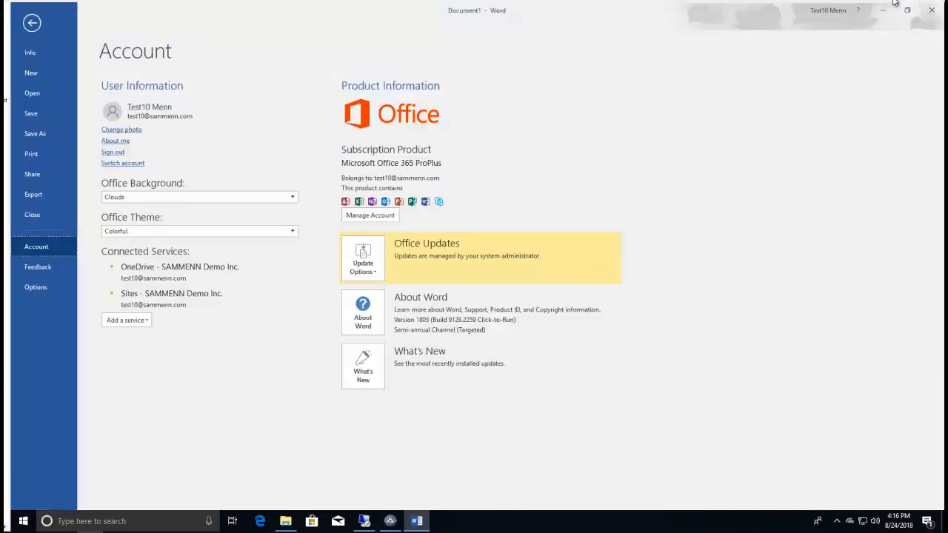
mouse_move(32, 22)
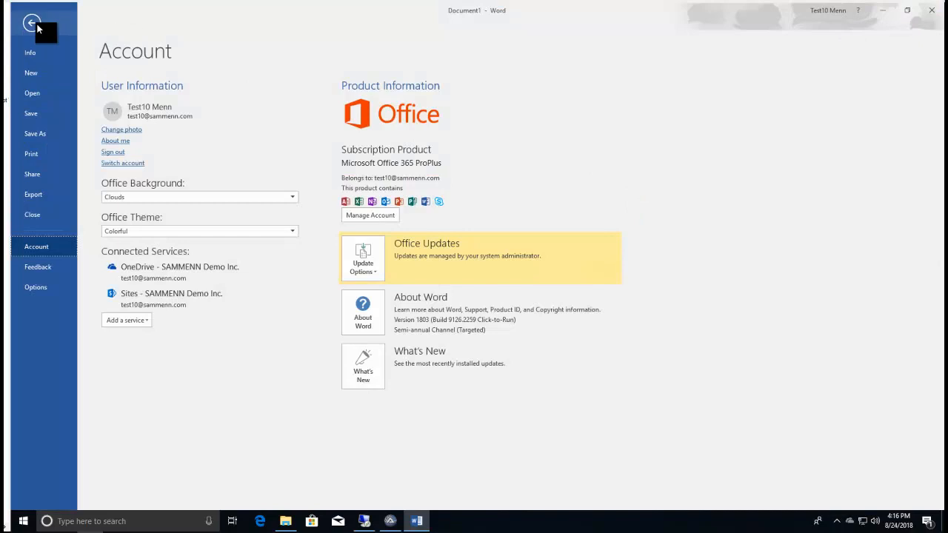
left_click(31, 22)
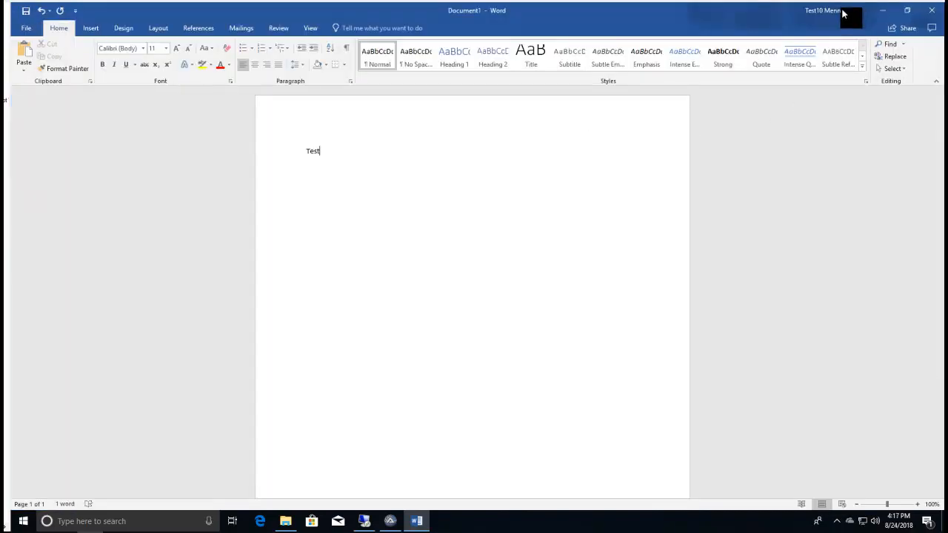
Choose Switch account from the title-bar account menu to bring up the sign-in prompt.
left_click(814, 11)
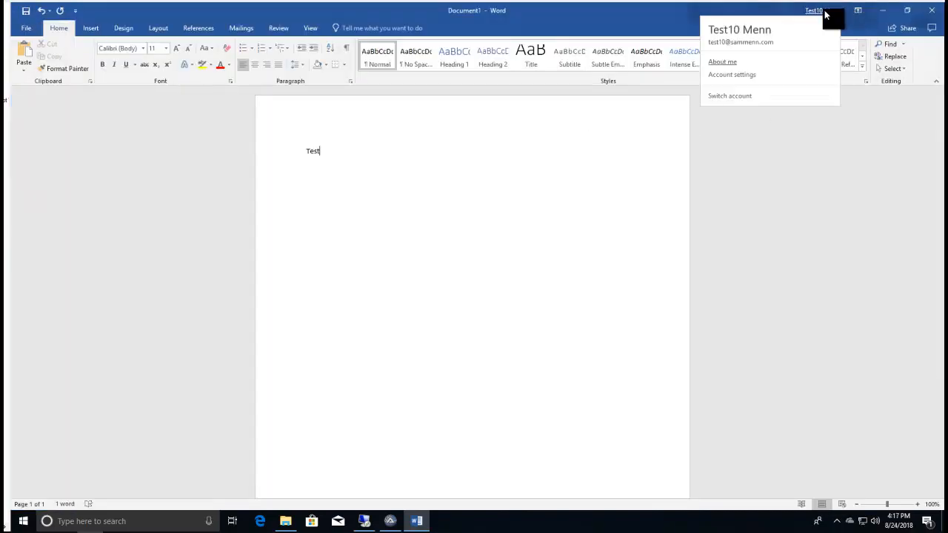
mouse_move(766, 100)
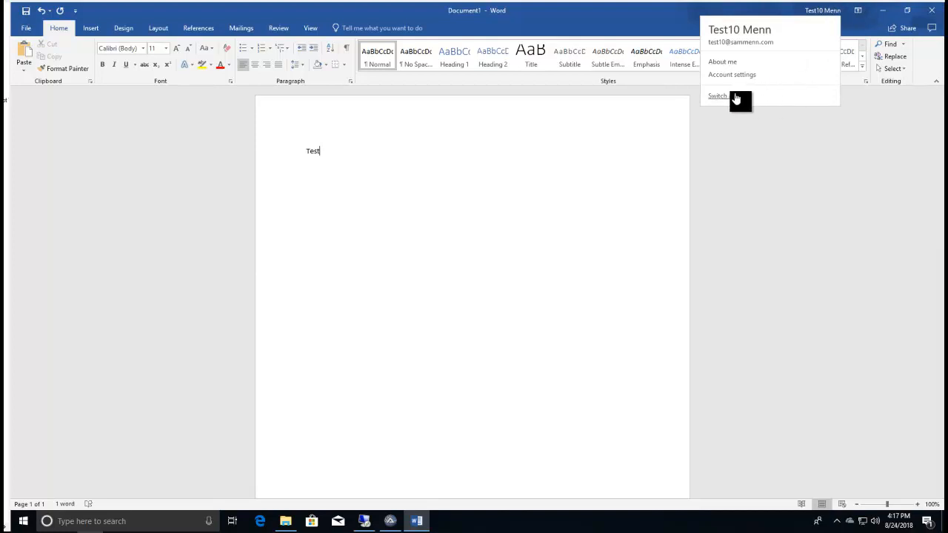
left_click(717, 95)
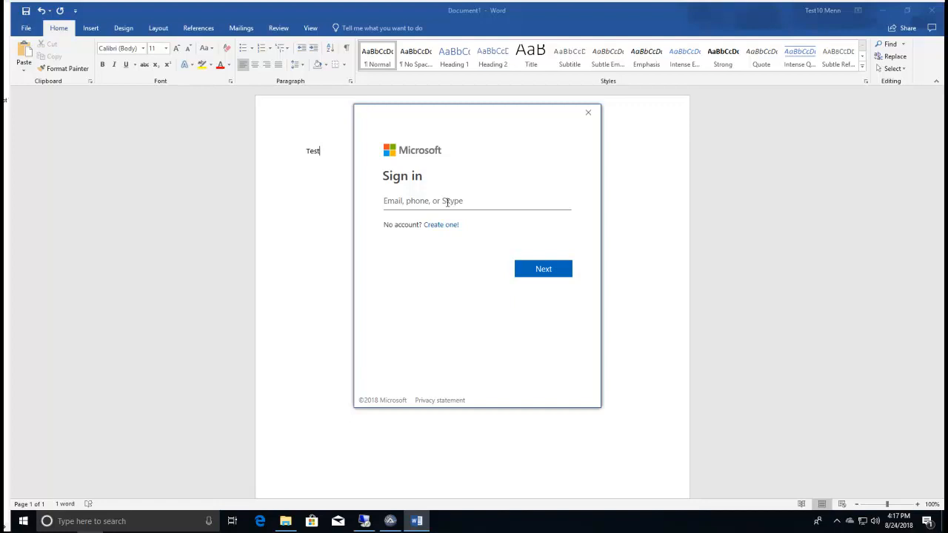
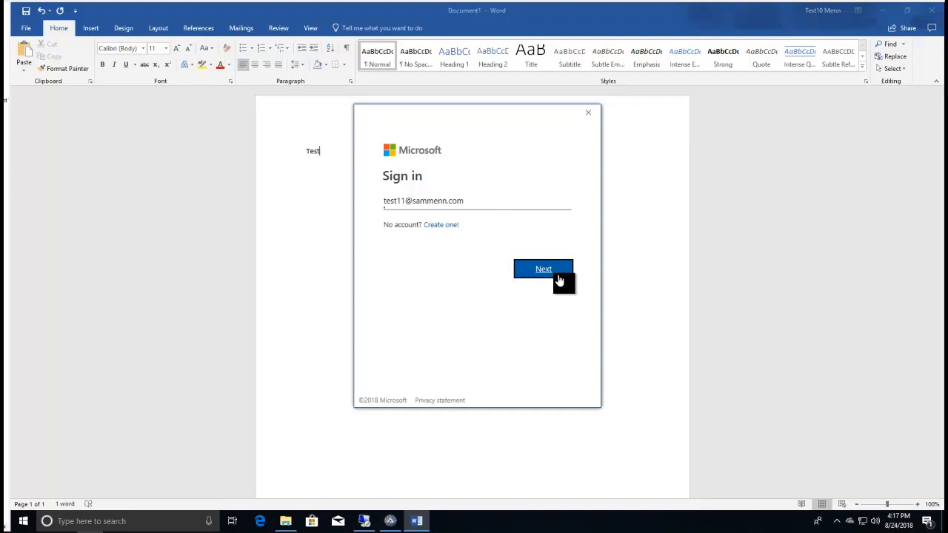
left_click(542, 269)
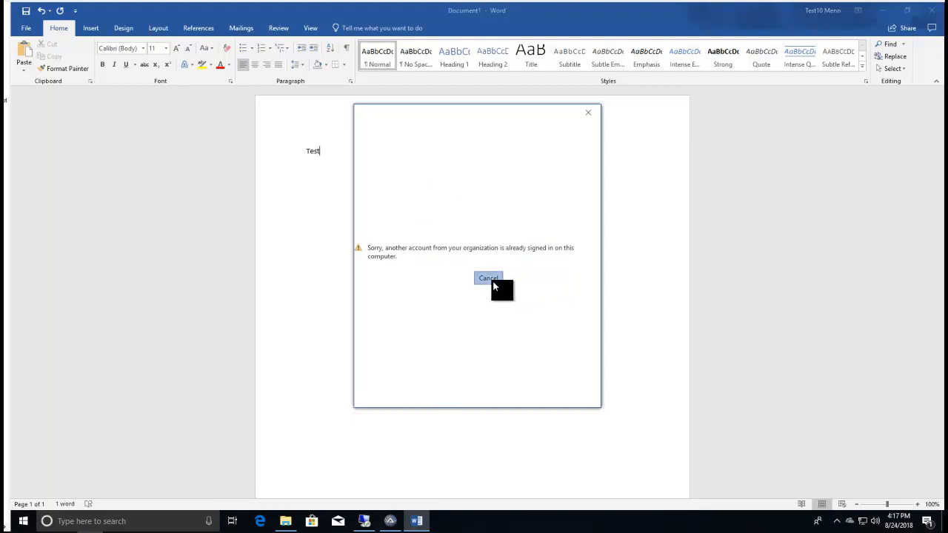
left_click(488, 278)
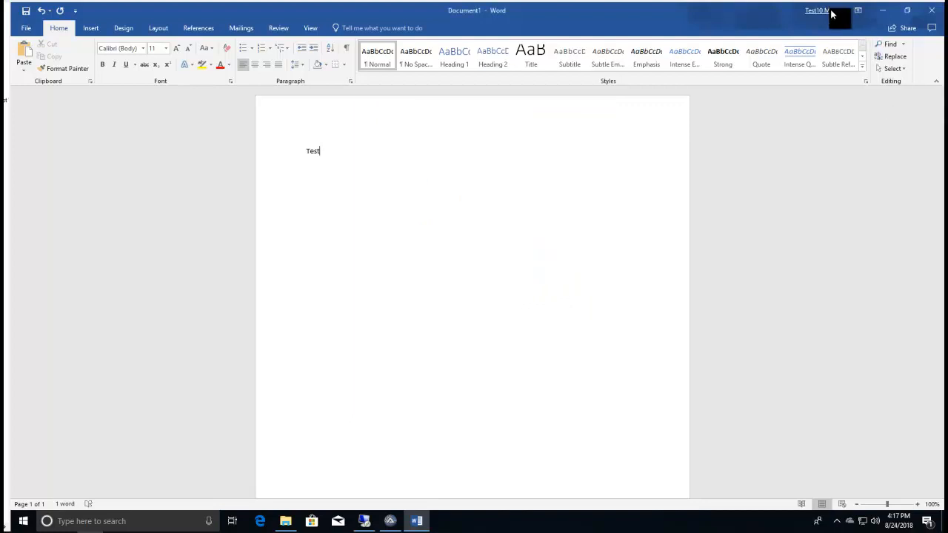
left_click(816, 11)
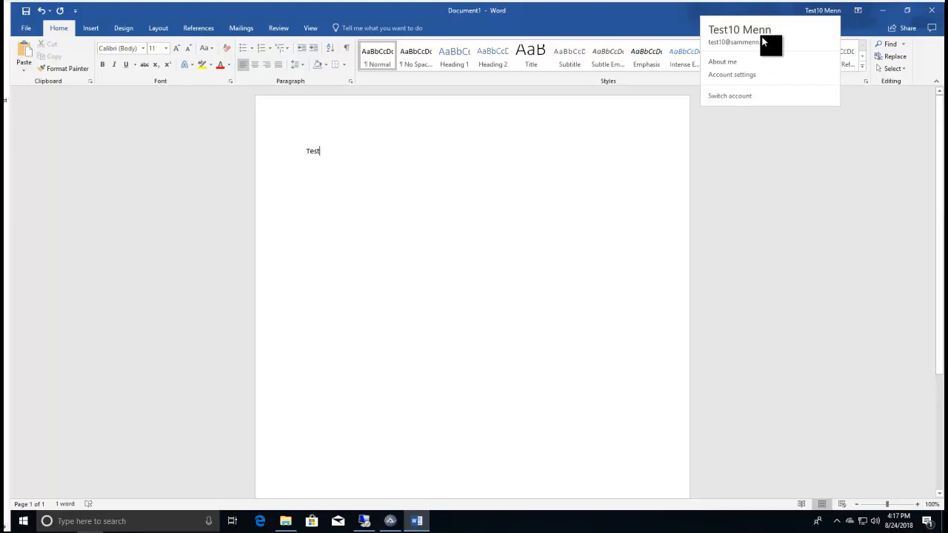
mouse_move(806, 21)
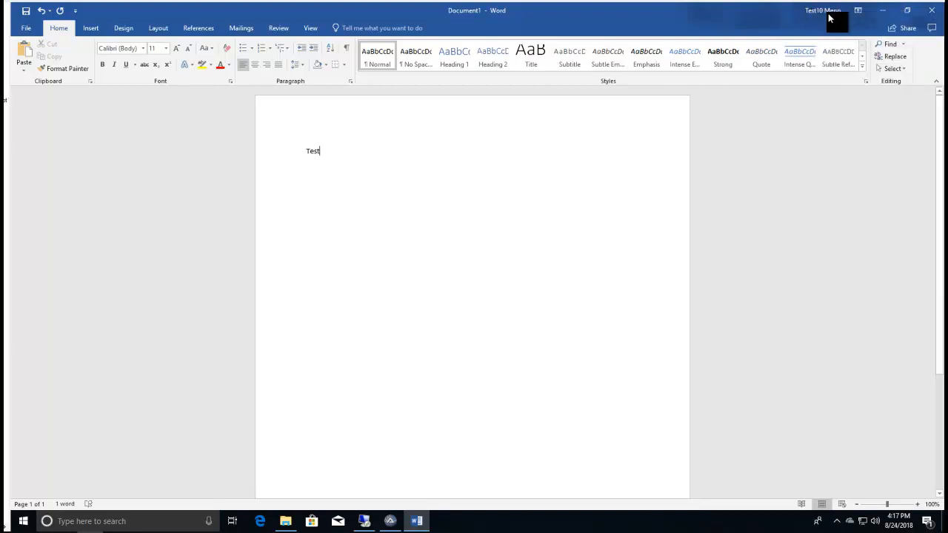
Reopen the account menu showing Test10 Menn as the signed-in user.
left_click(823, 10)
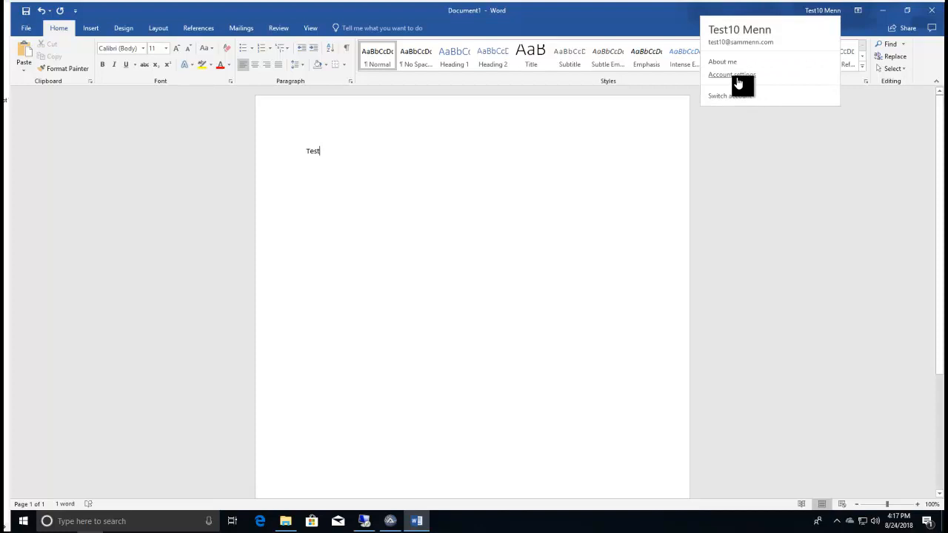
Sign out the current user from the Account settings page.
left_click(732, 74)
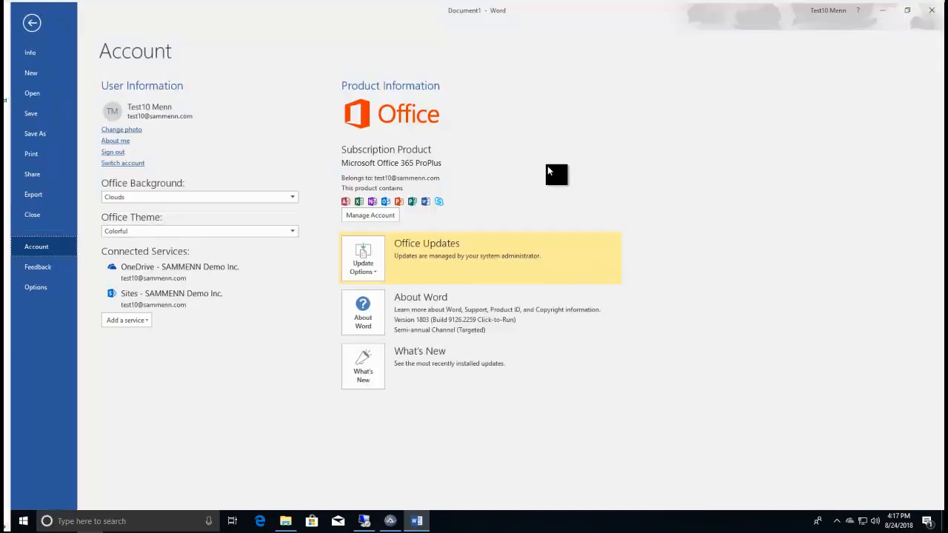
mouse_move(467, 237)
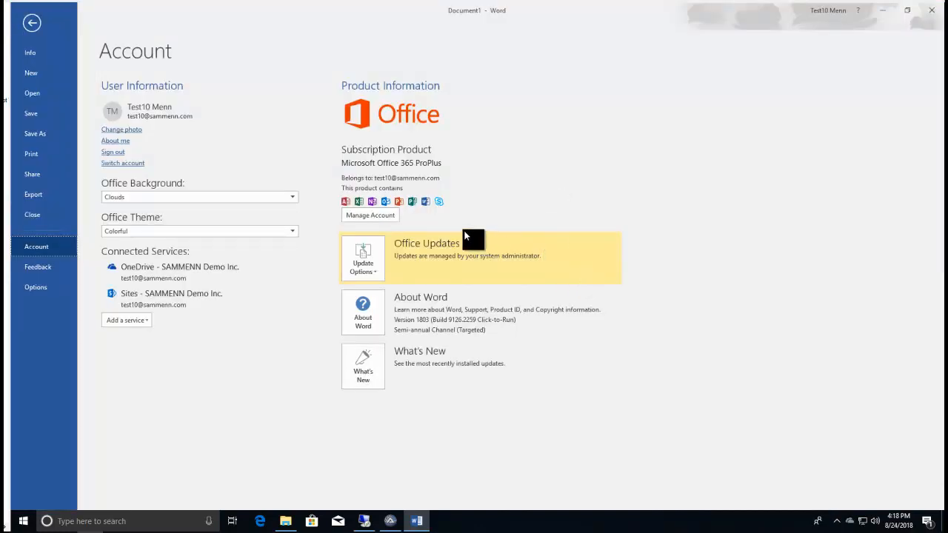
mouse_move(116, 159)
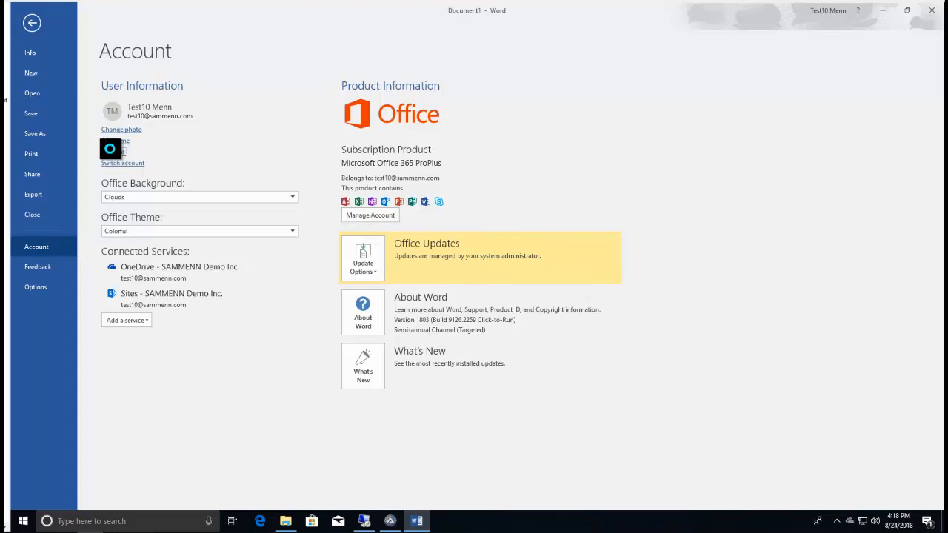
left_click(113, 151)
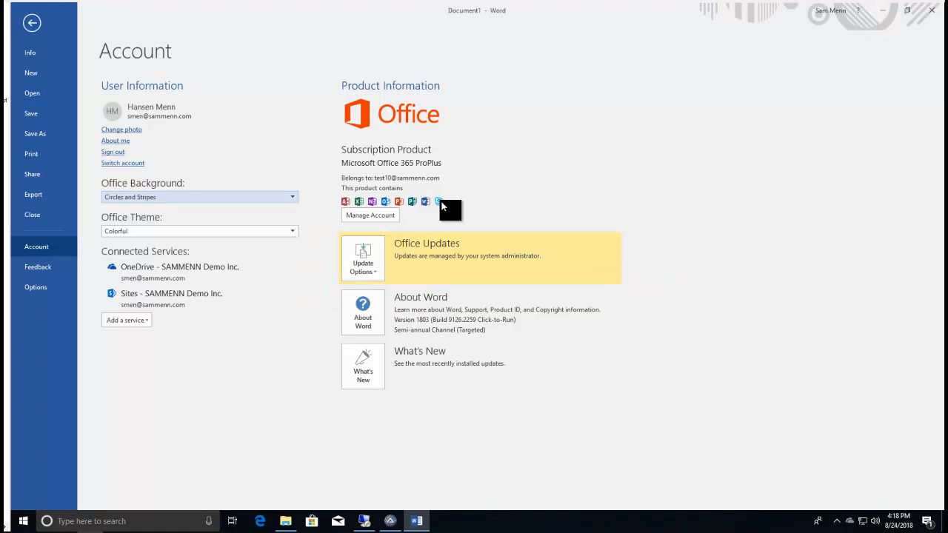
mouse_move(157, 96)
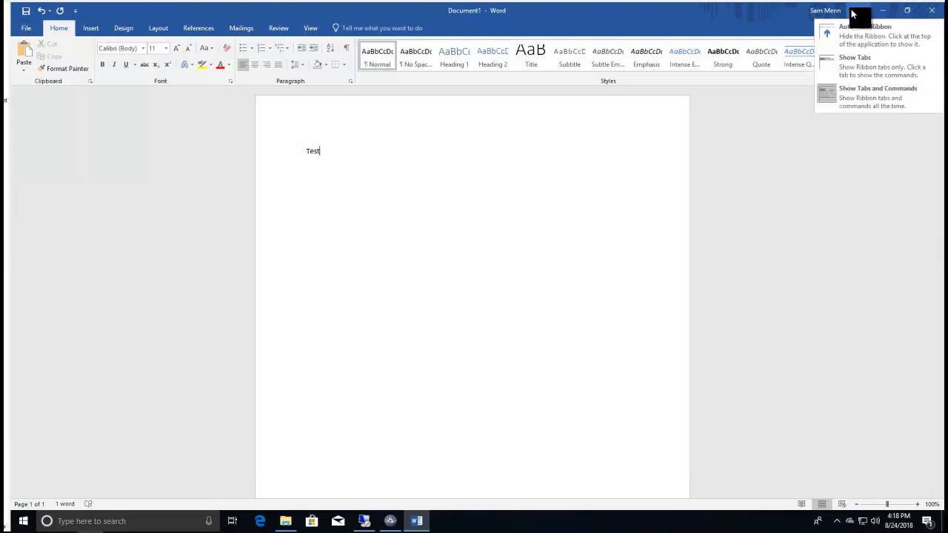
left_click(907, 10)
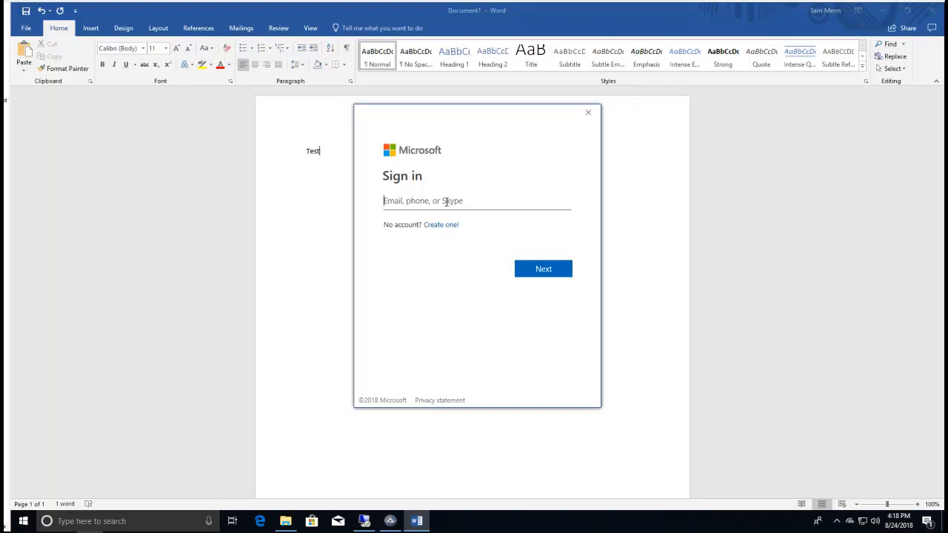
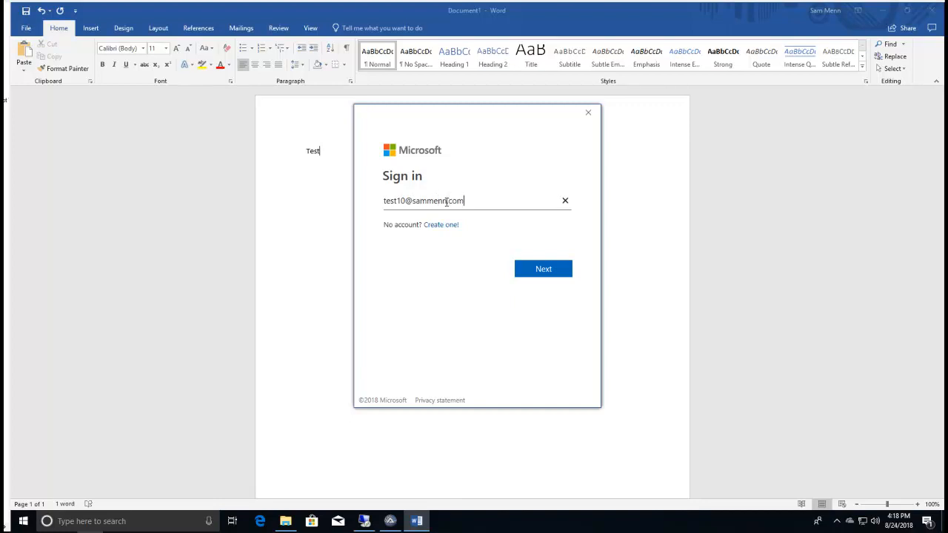
left_click(543, 268)
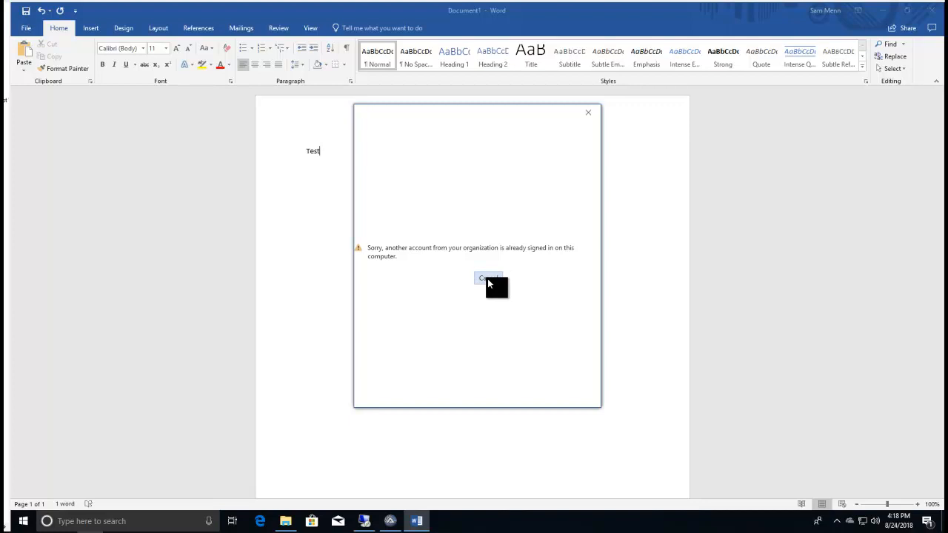
left_click(487, 279)
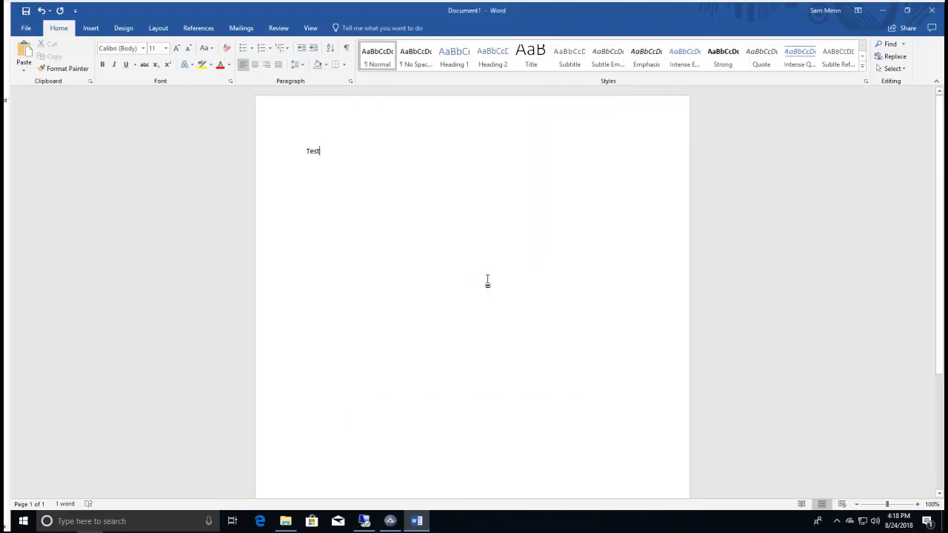
left_click(824, 10)
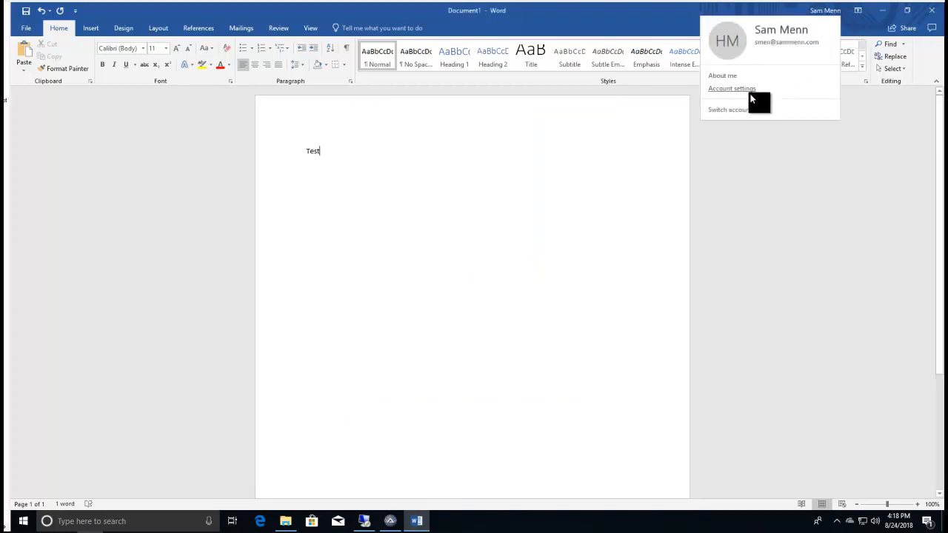
left_click(731, 88)
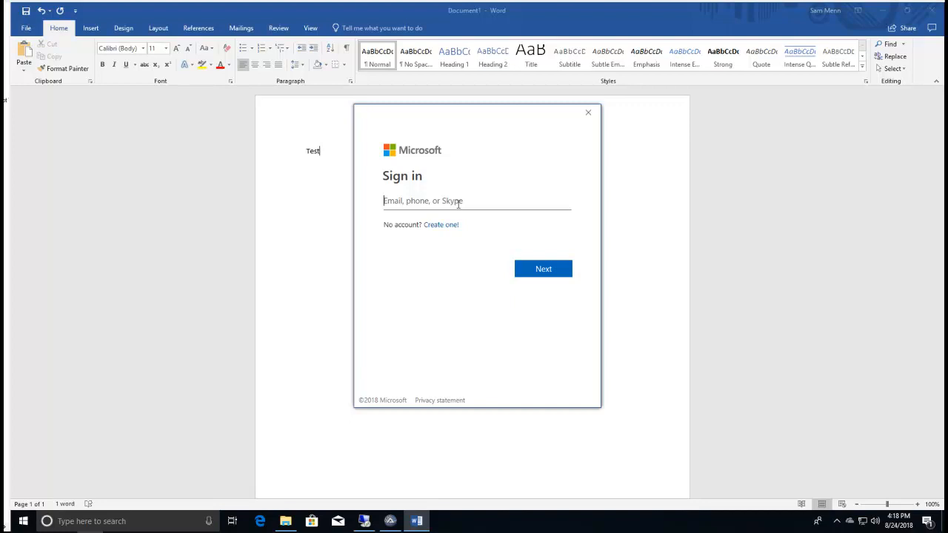
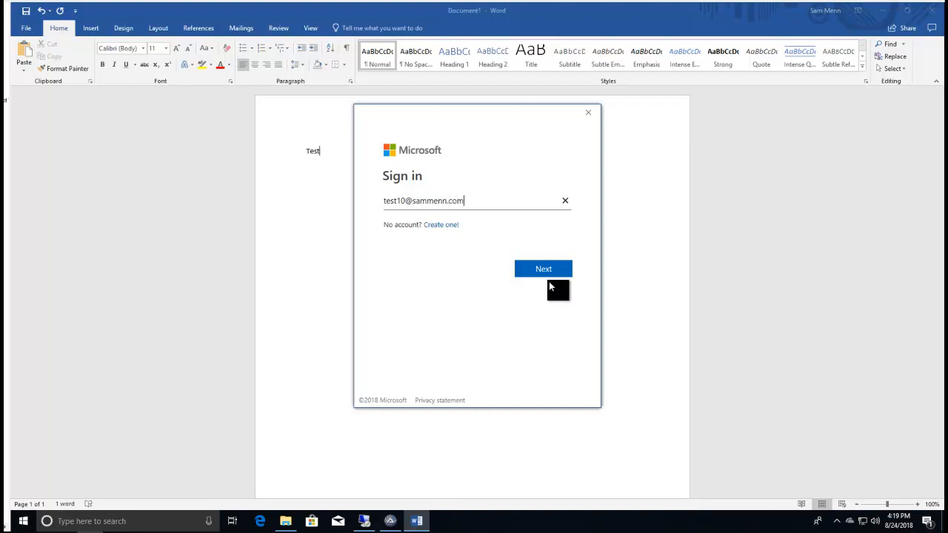
left_click(543, 268)
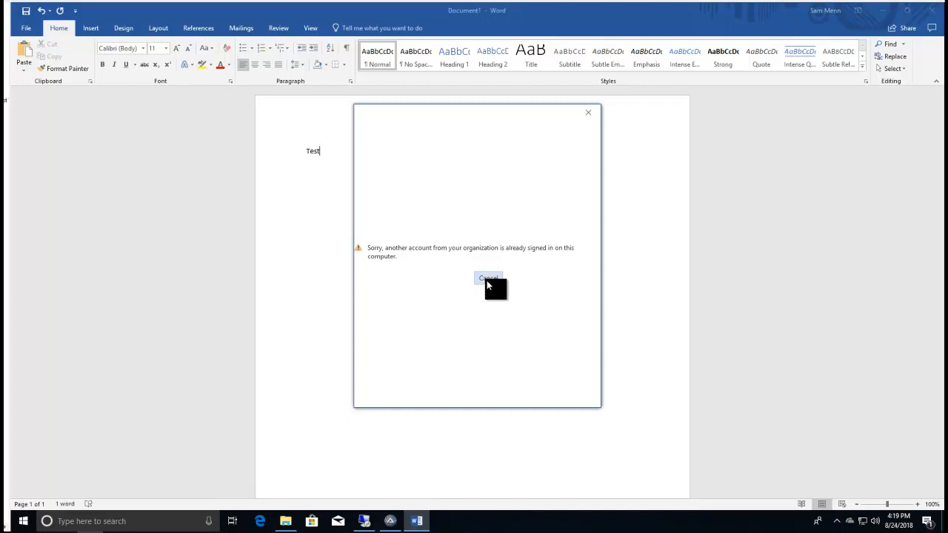
left_click(488, 279)
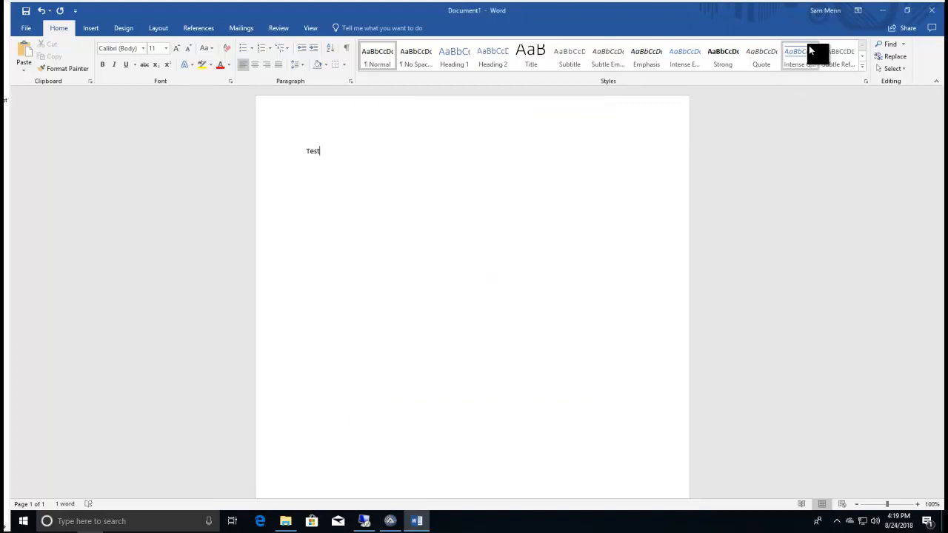
Open the Switch account sign-in, type and clear 'khme', then close it unsigned.
left_click(824, 10)
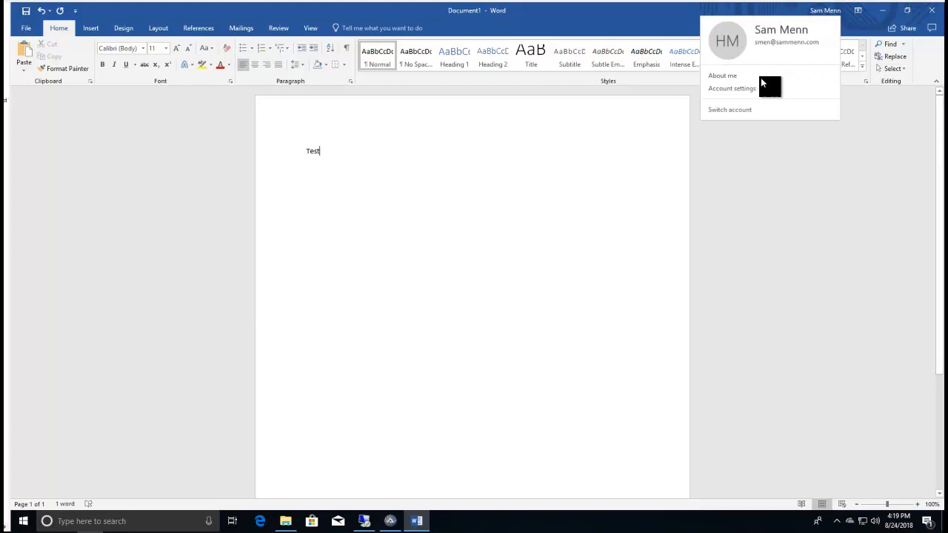
mouse_move(737, 76)
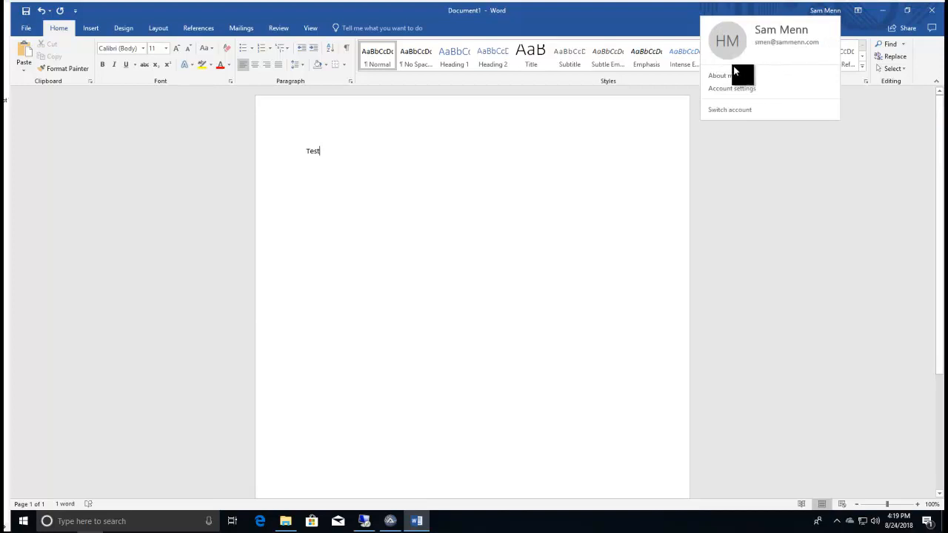
mouse_move(729, 110)
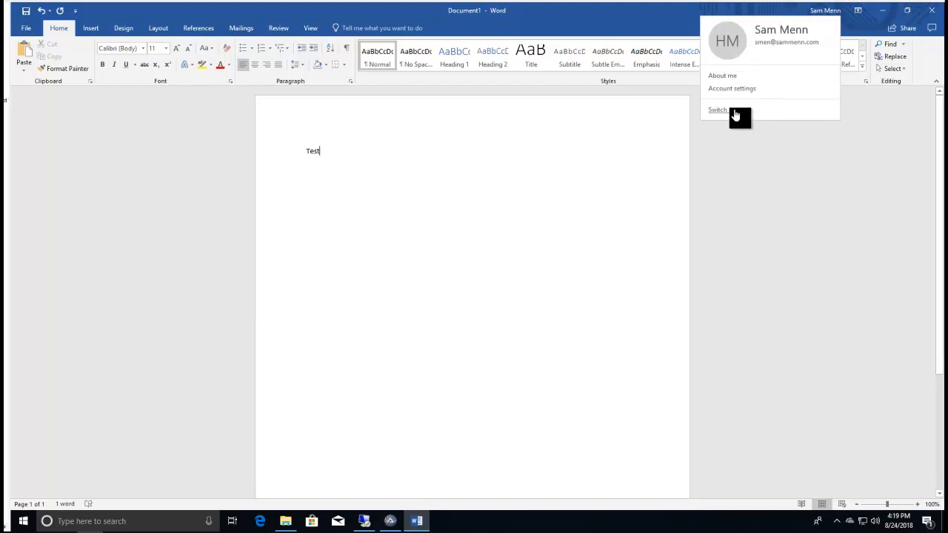
mouse_move(740, 115)
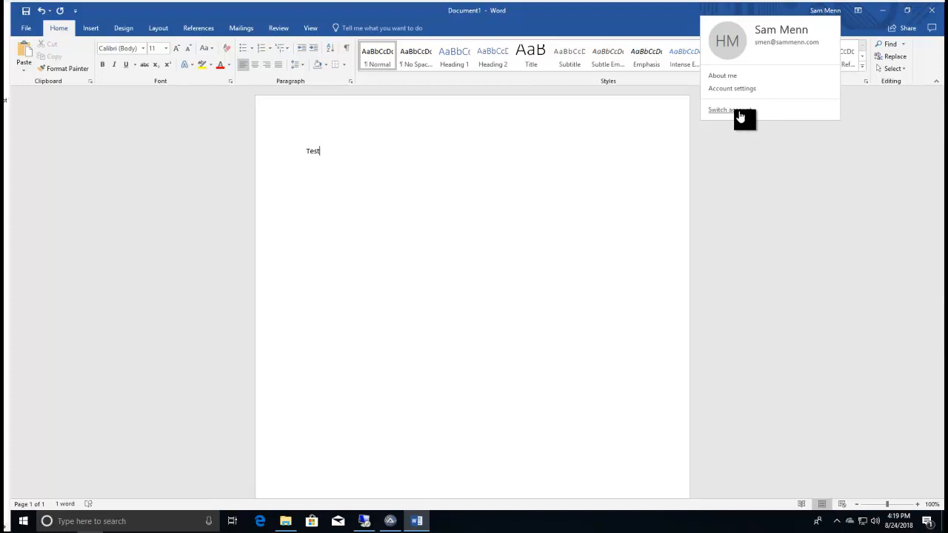
mouse_move(729, 110)
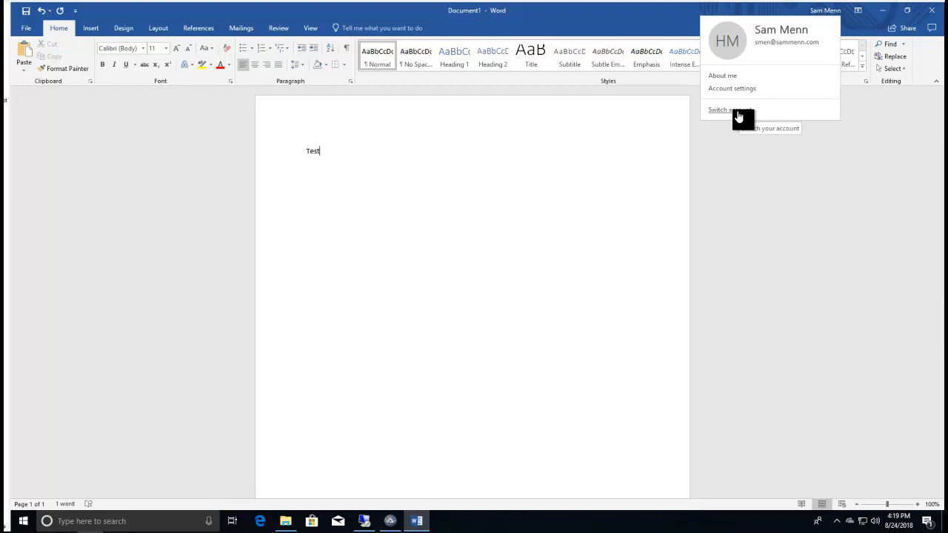
left_click(720, 110)
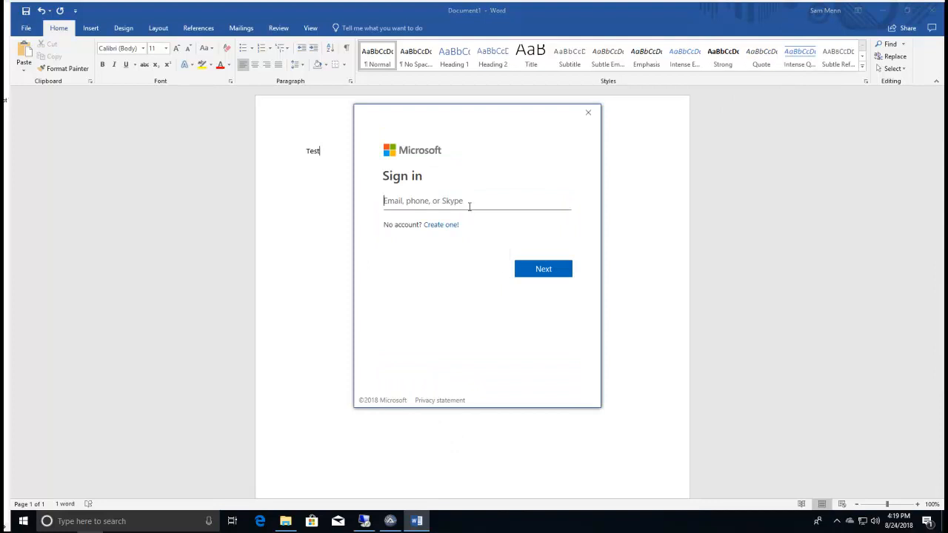
type("khm")
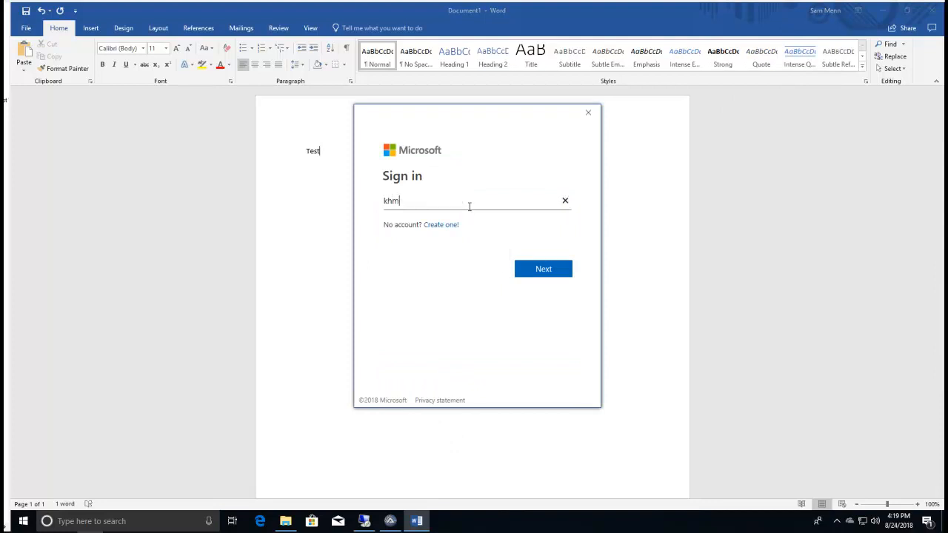
left_click(565, 200)
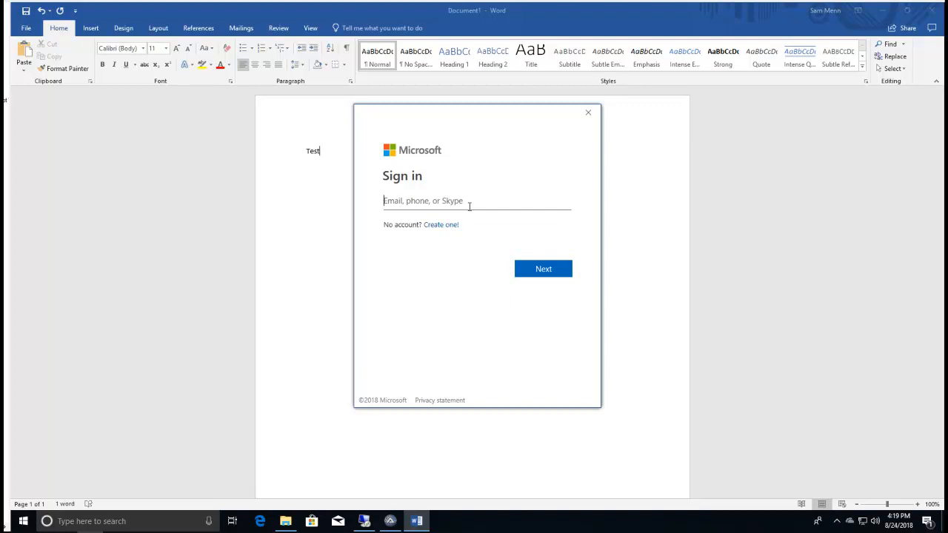
type("khme")
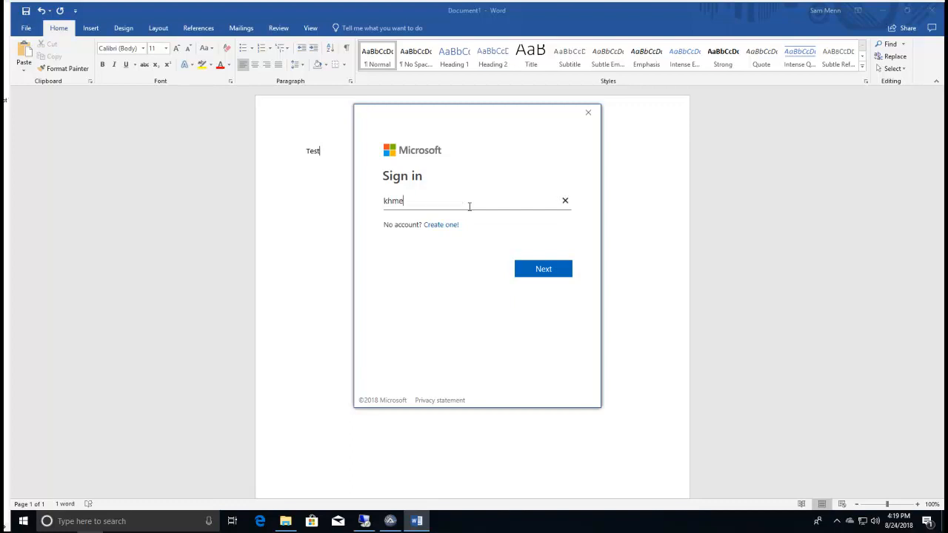
left_click(565, 201)
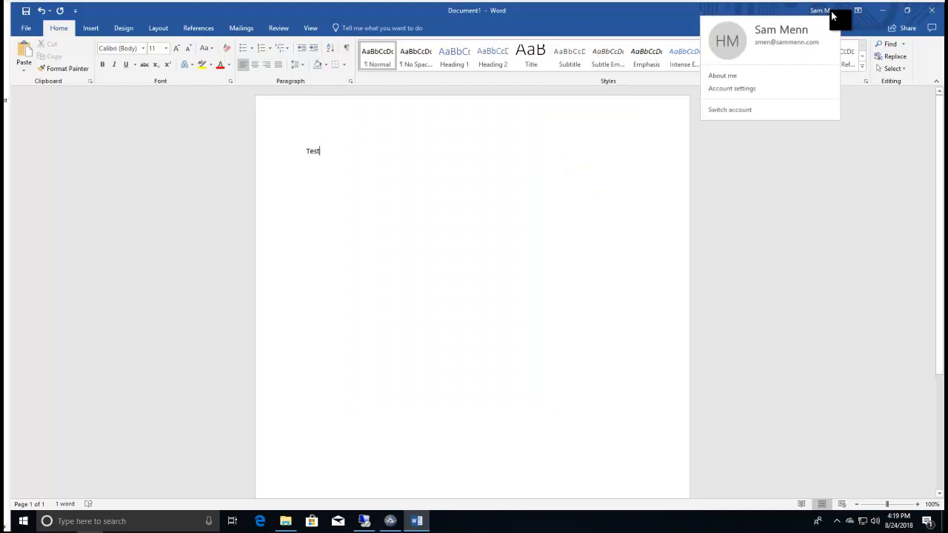
mouse_move(762, 183)
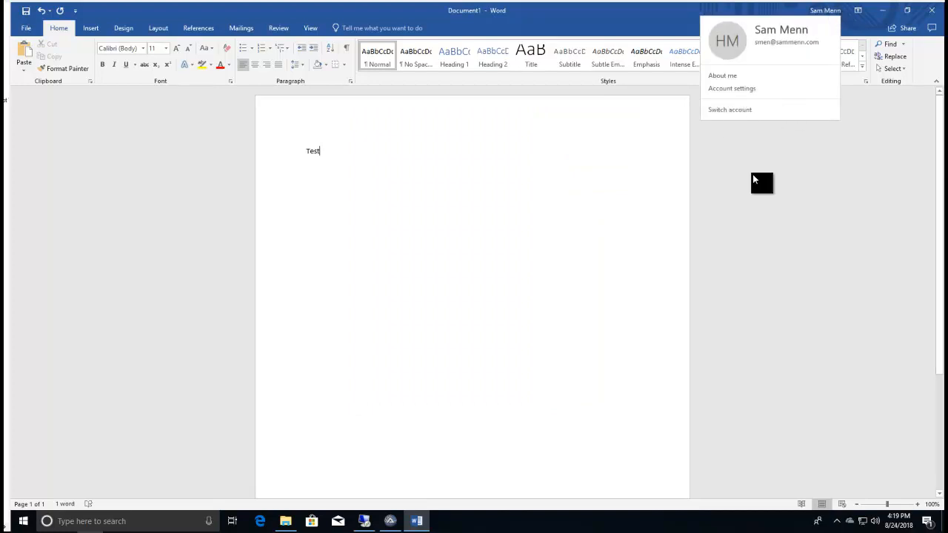